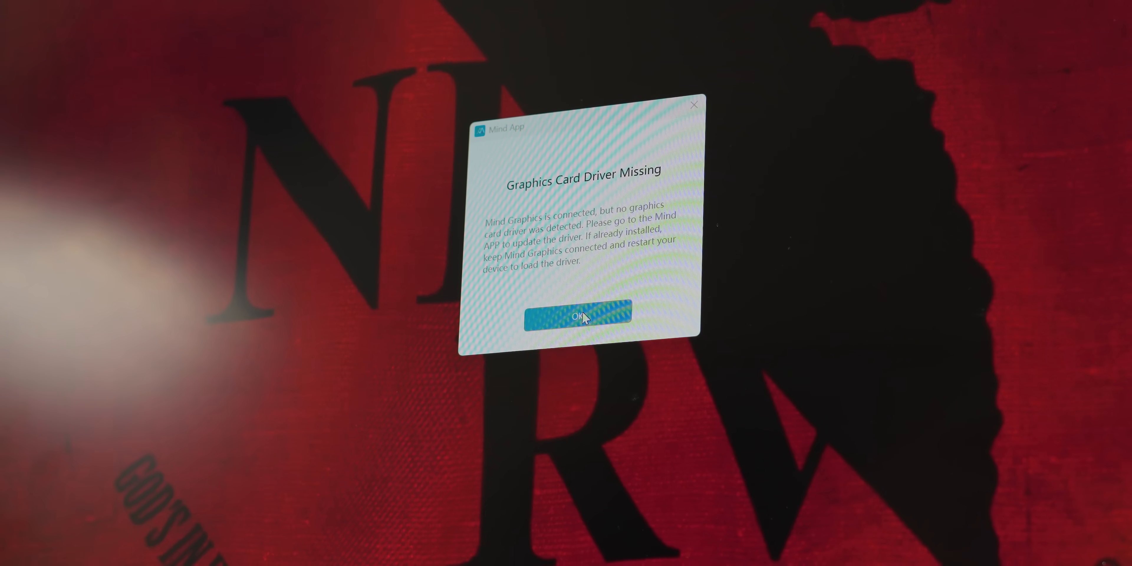
- Dismiss the driver-missing dialog and the 'Graphics page not available' notice
click(577, 316)
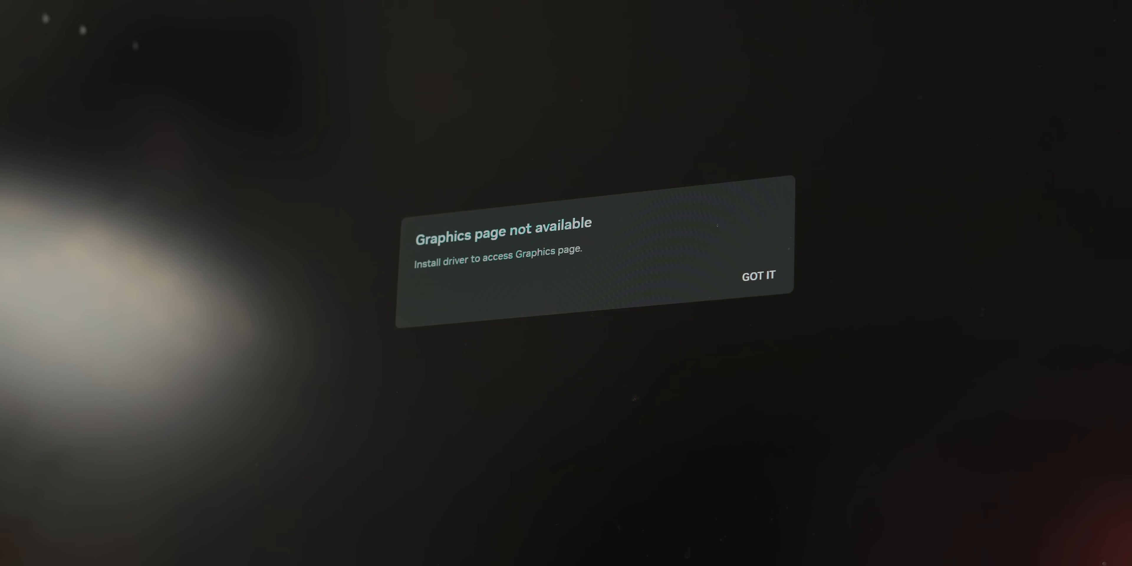
click(758, 276)
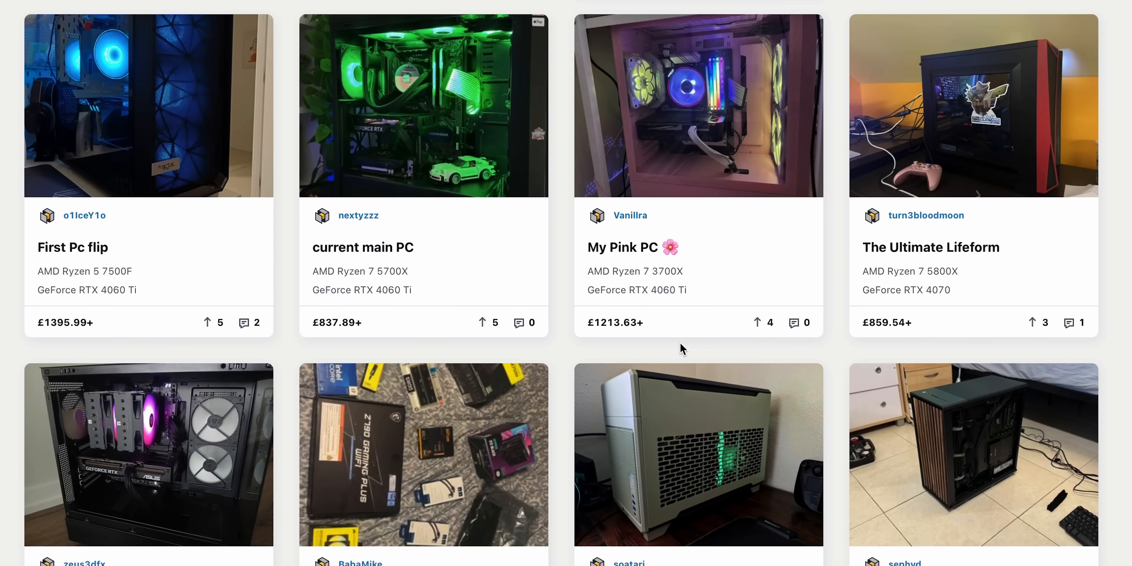
- Scroll down to the component table and the £1279.14 total
scroll(down, 3)
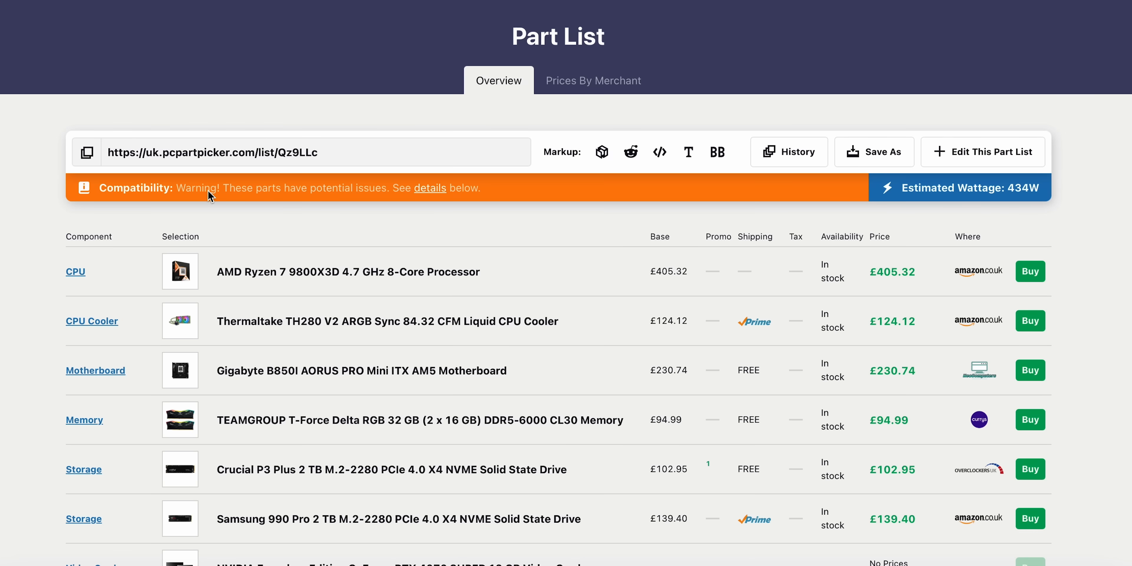
scroll(down, 3)
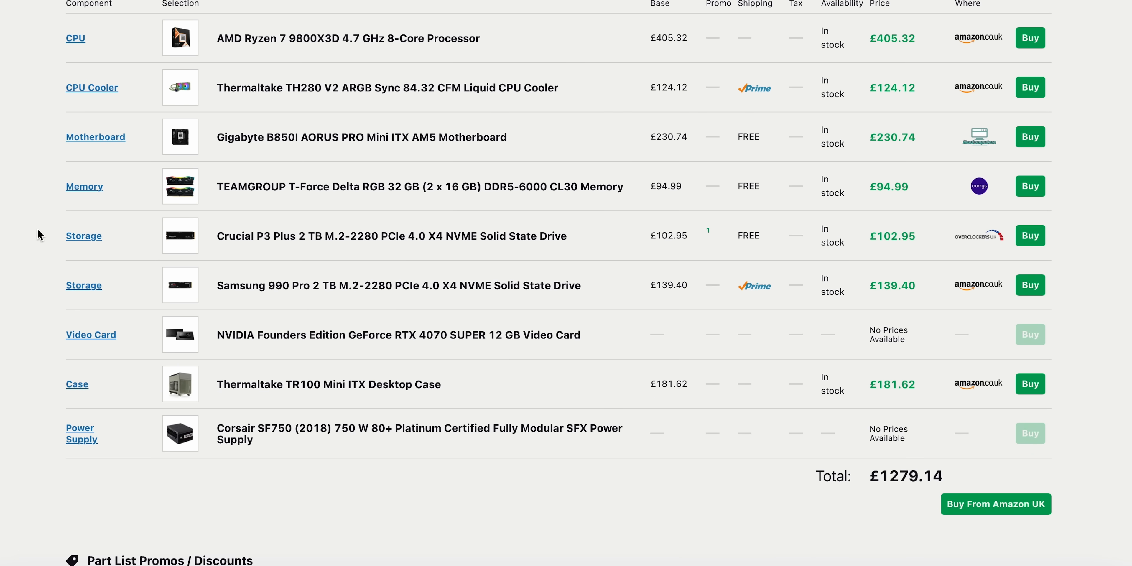